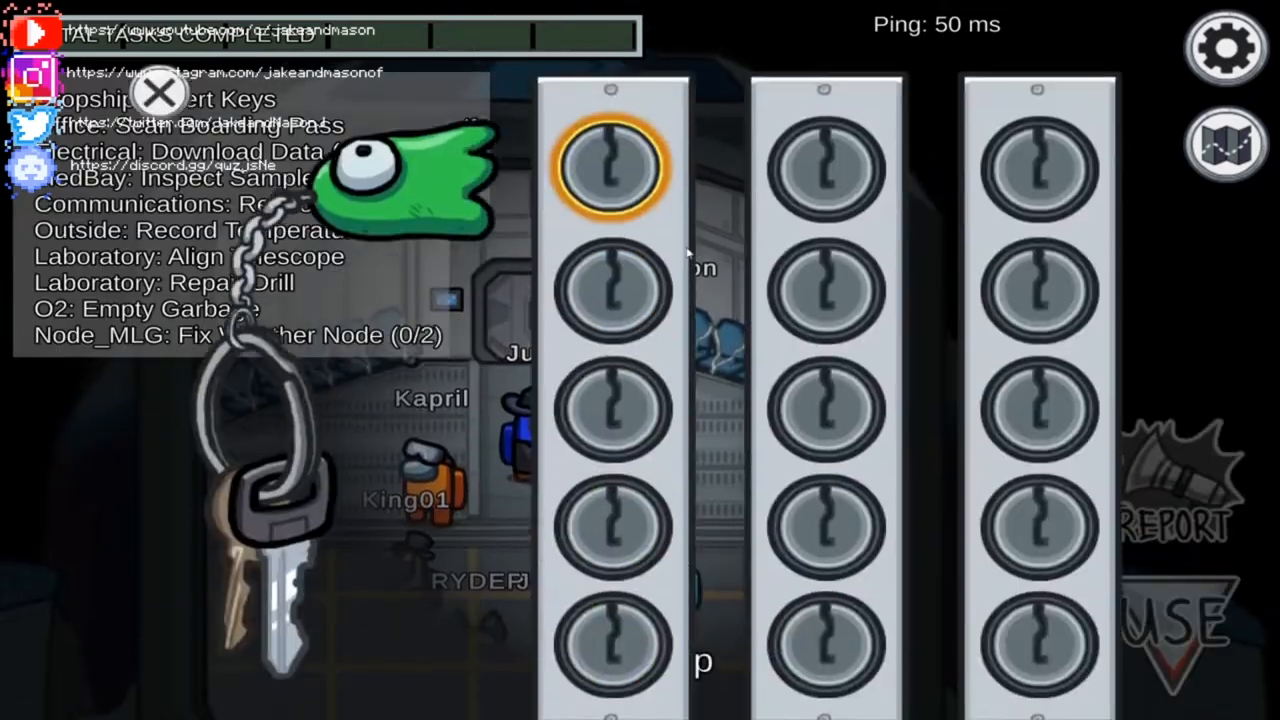
# - Insert and turn the key in its highlighted Dropship slot, completing the task
pyautogui.click(612, 164)
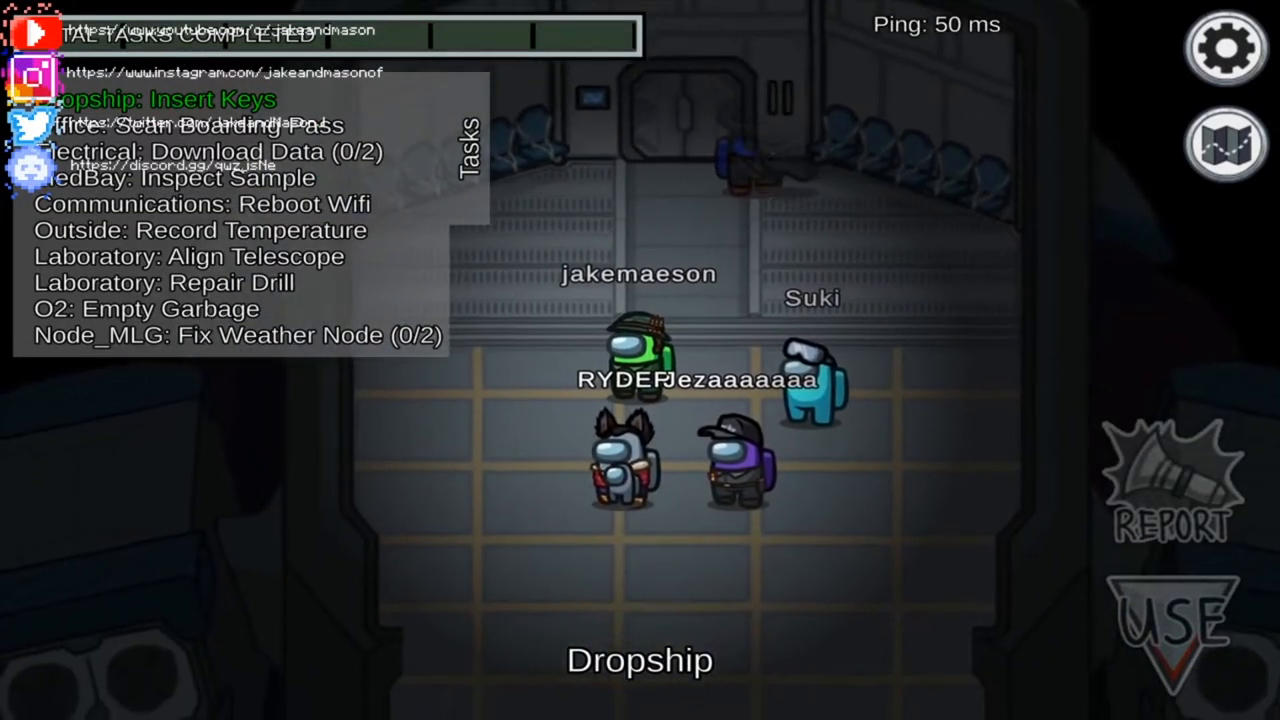
pyautogui.click(1226, 144)
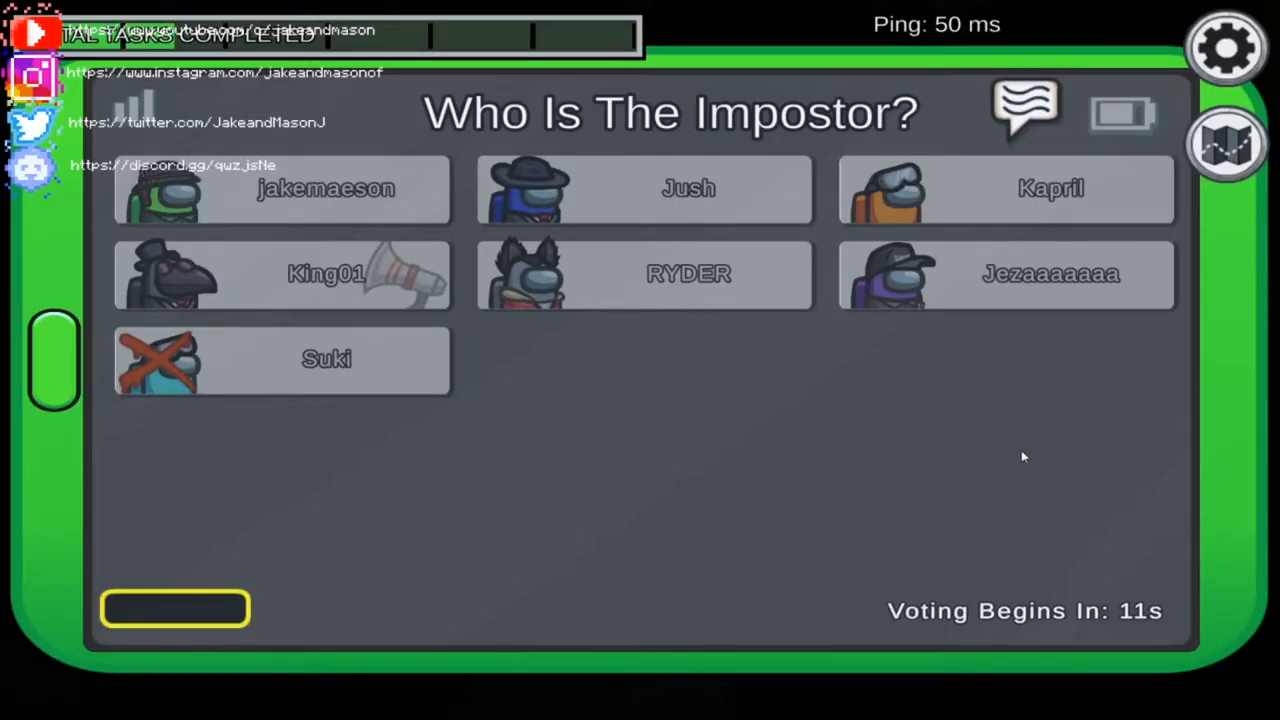
pyautogui.moveTo(1122, 448)
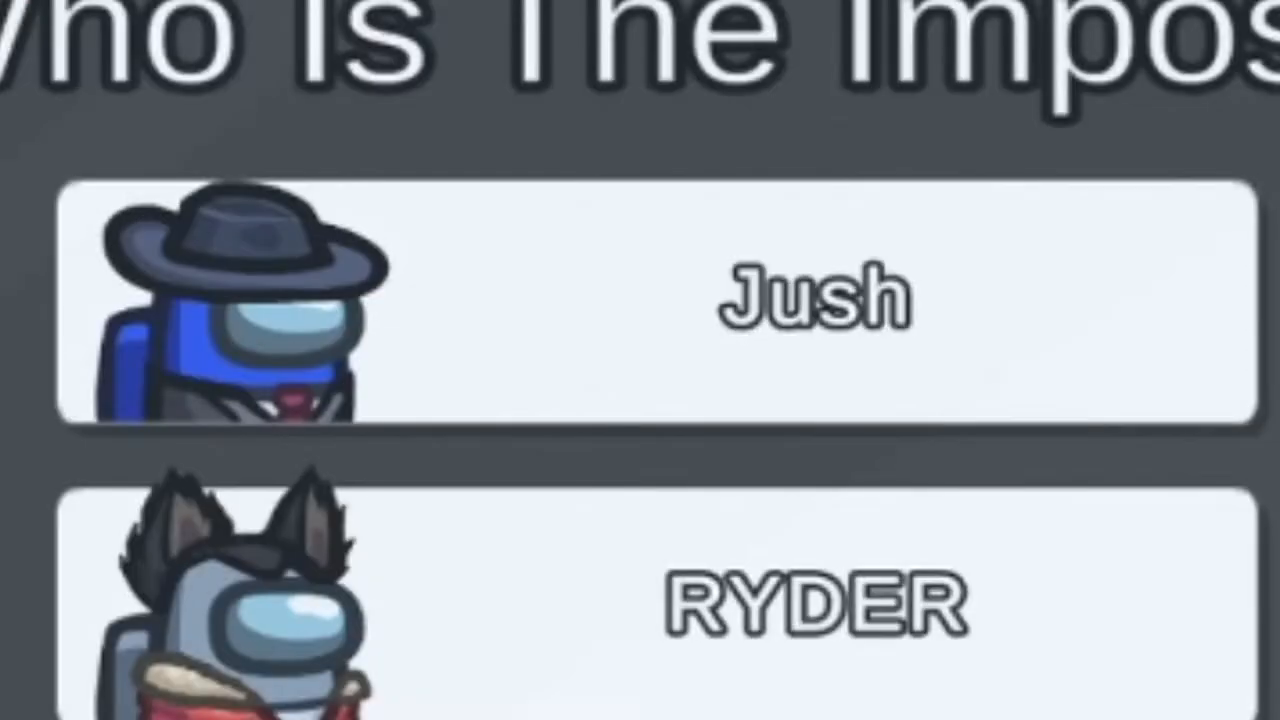
# - Review the player cards in the 'Who Is The Impostor?' meeting screen
pyautogui.scroll(-3)
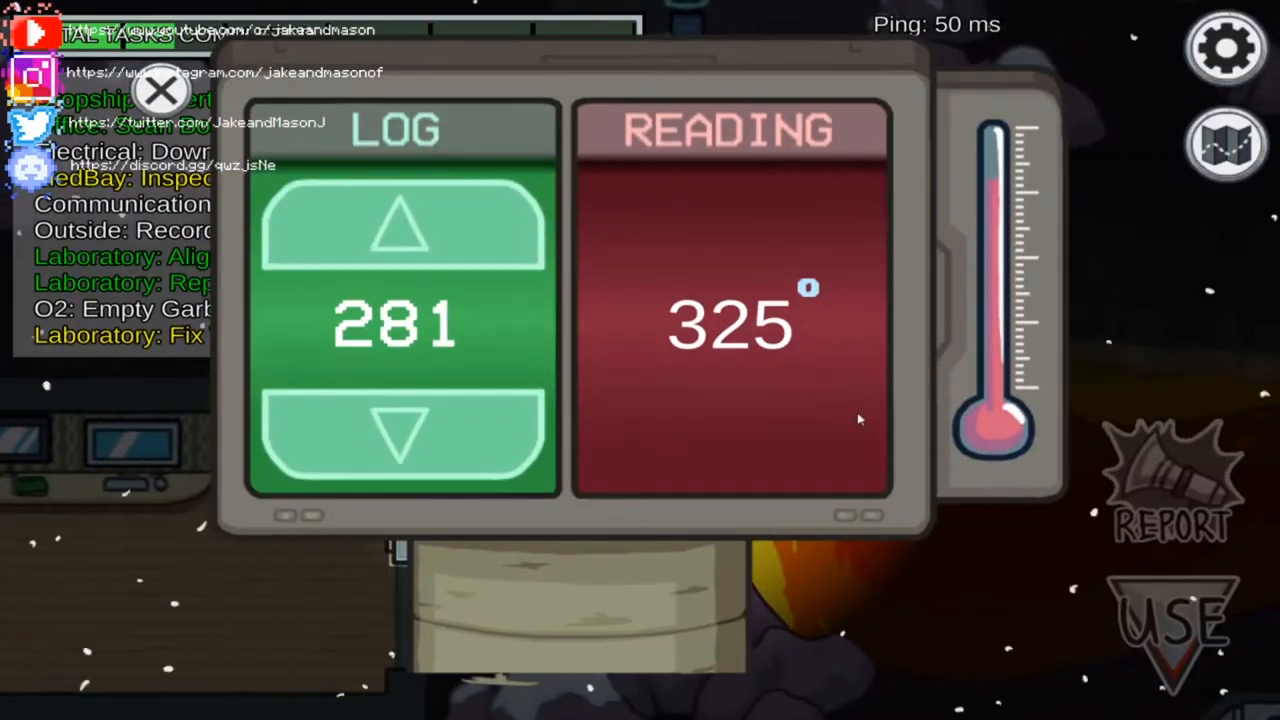
# - Raise the logged temperature from 281 toward the 325 reading
pyautogui.click(398, 230)
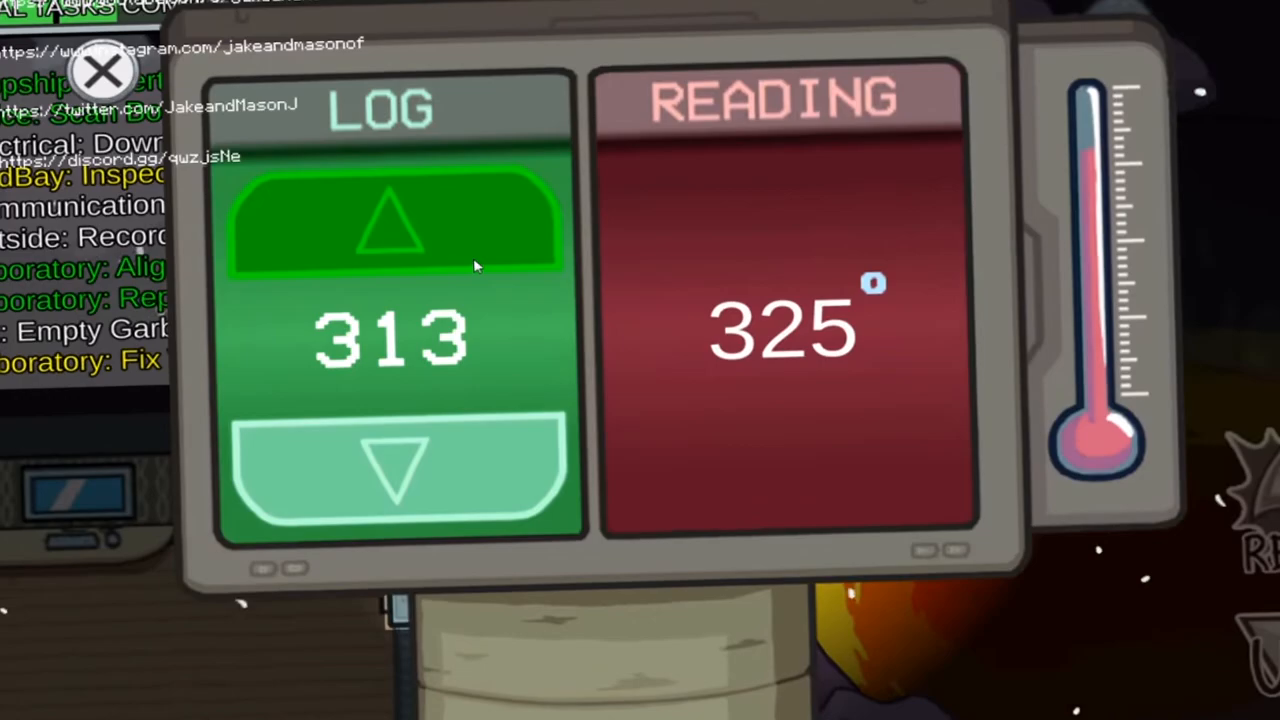
pyautogui.click(390, 224)
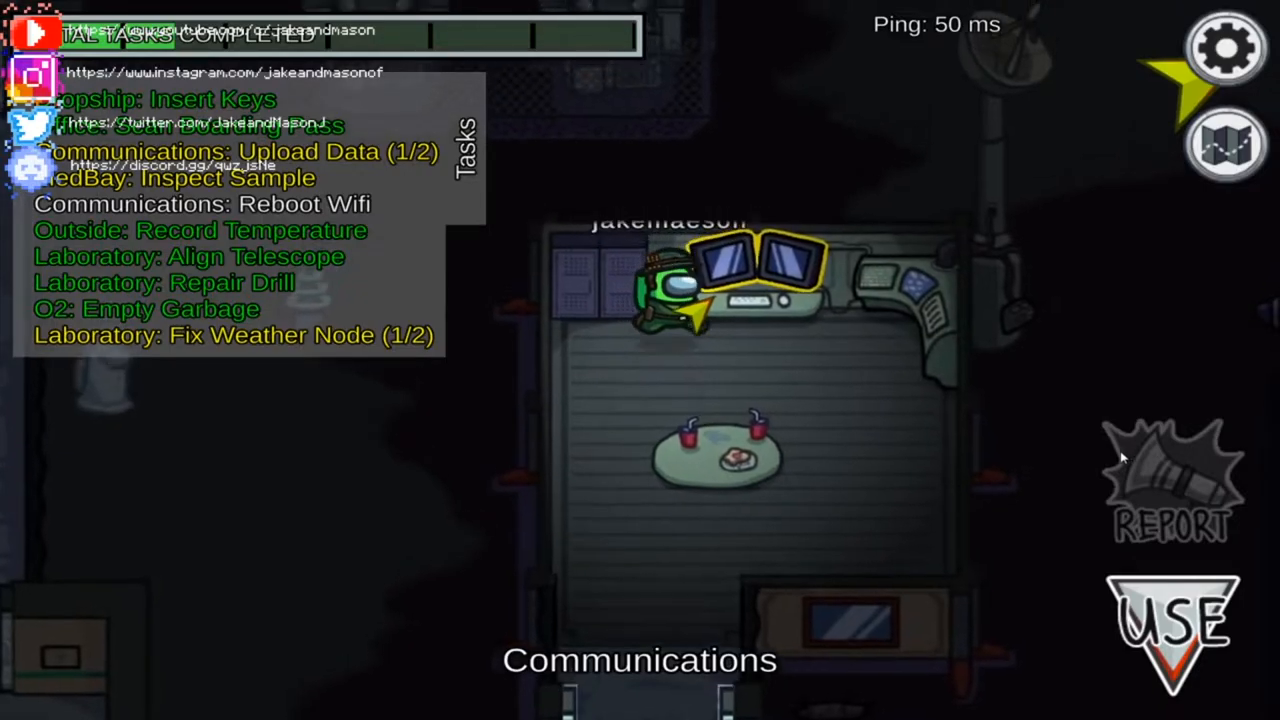
# - Finish Upload Data at 2/2, pull the Reboot Wifi lever, and bring up the Polus map
pyautogui.click(1170, 630)
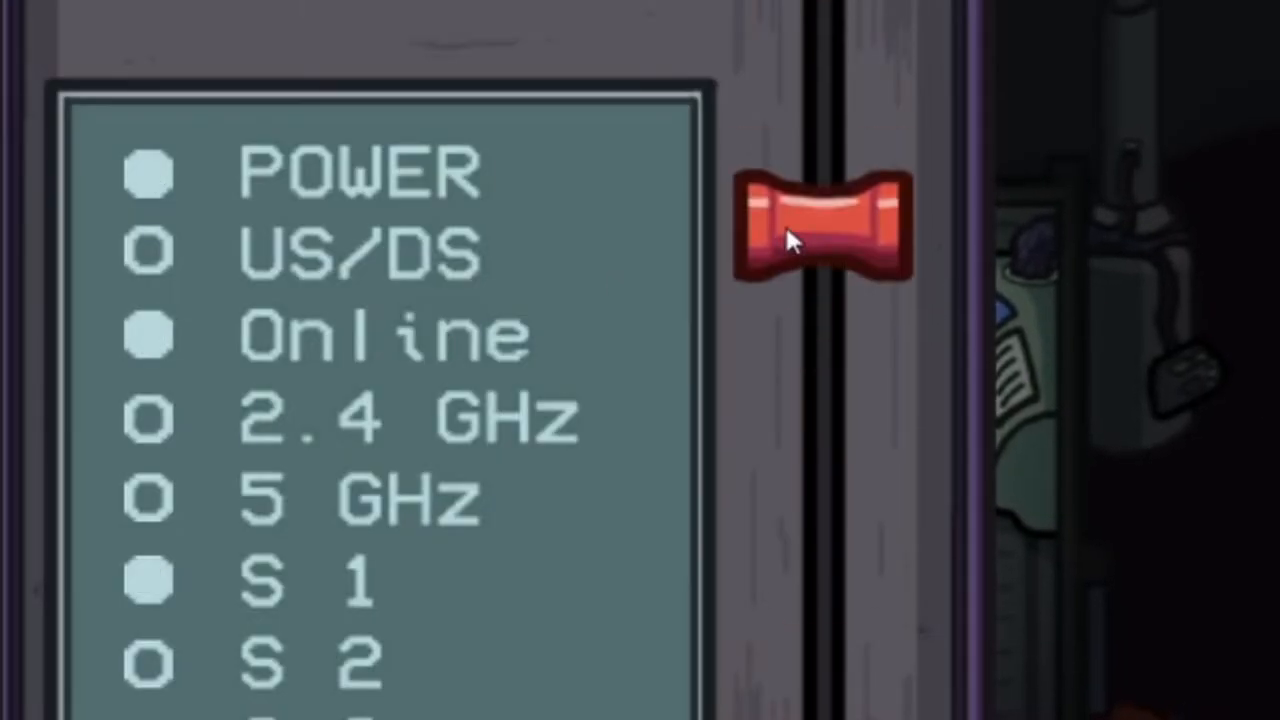
pyautogui.click(820, 224)
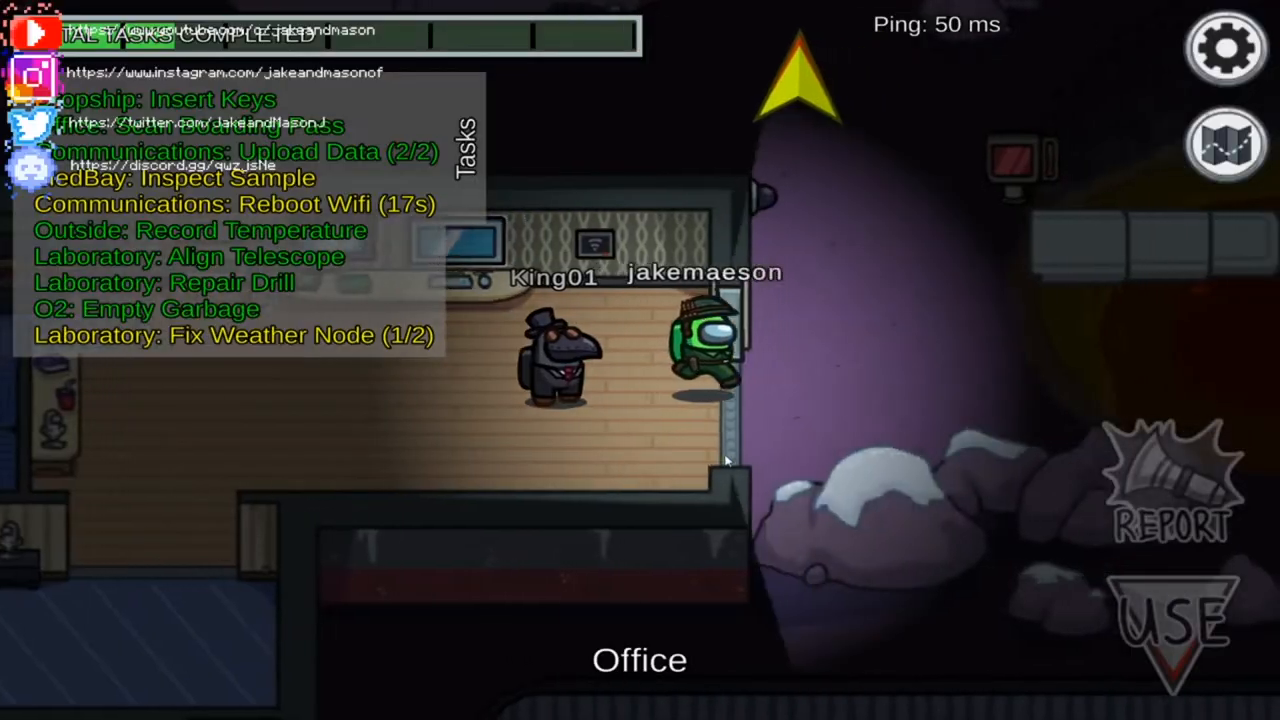
pyautogui.click(1224, 144)
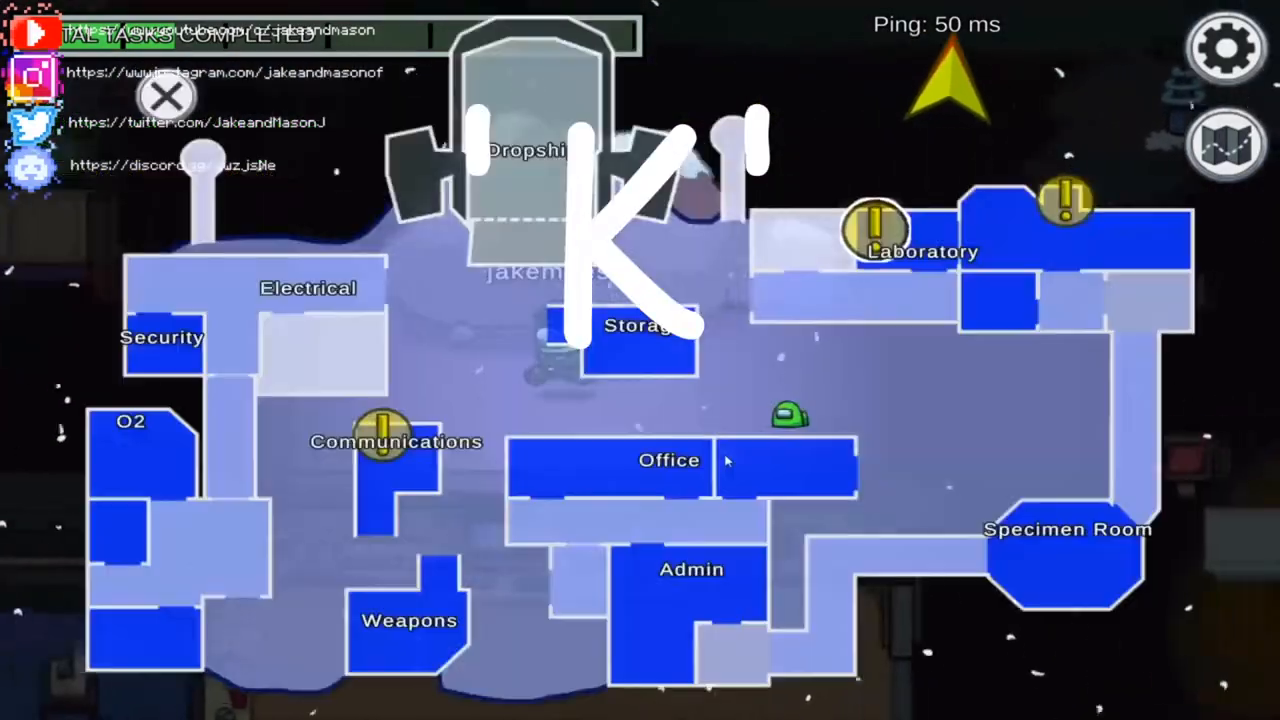
pyautogui.click(168, 96)
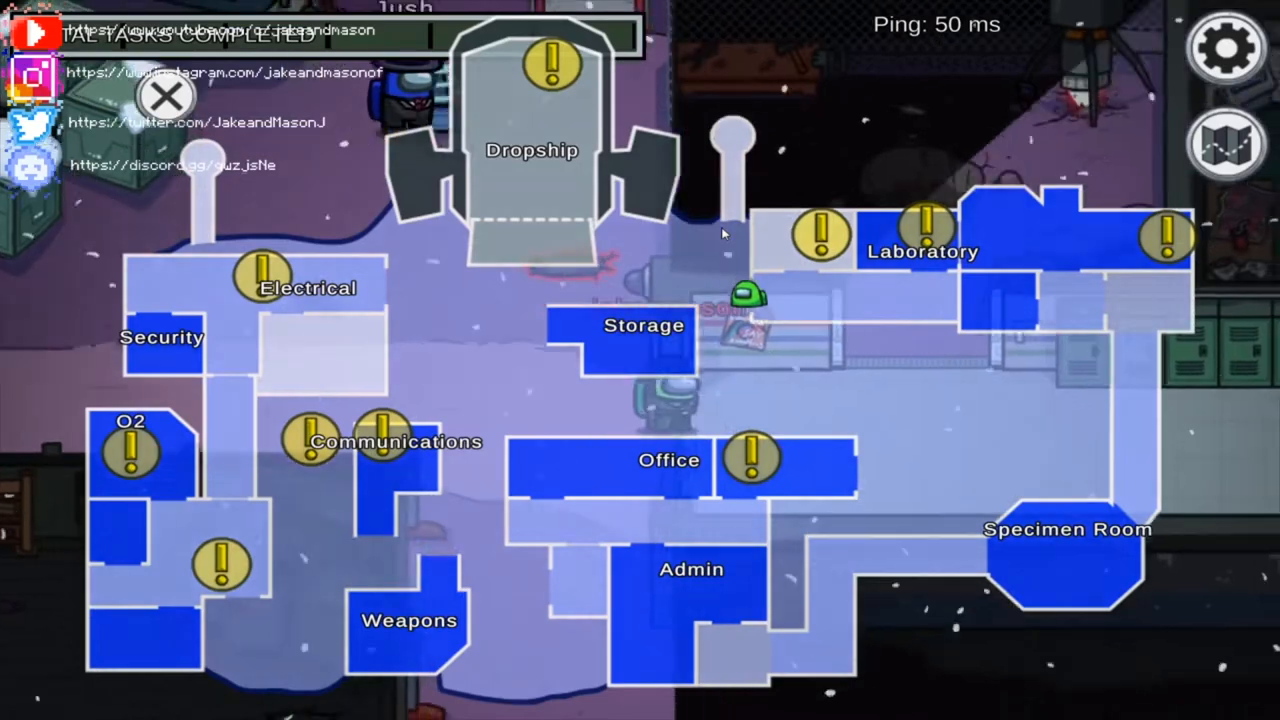
# - Close the electrical lights panel and hop into the vent toward Communications
pyautogui.click(1228, 144)
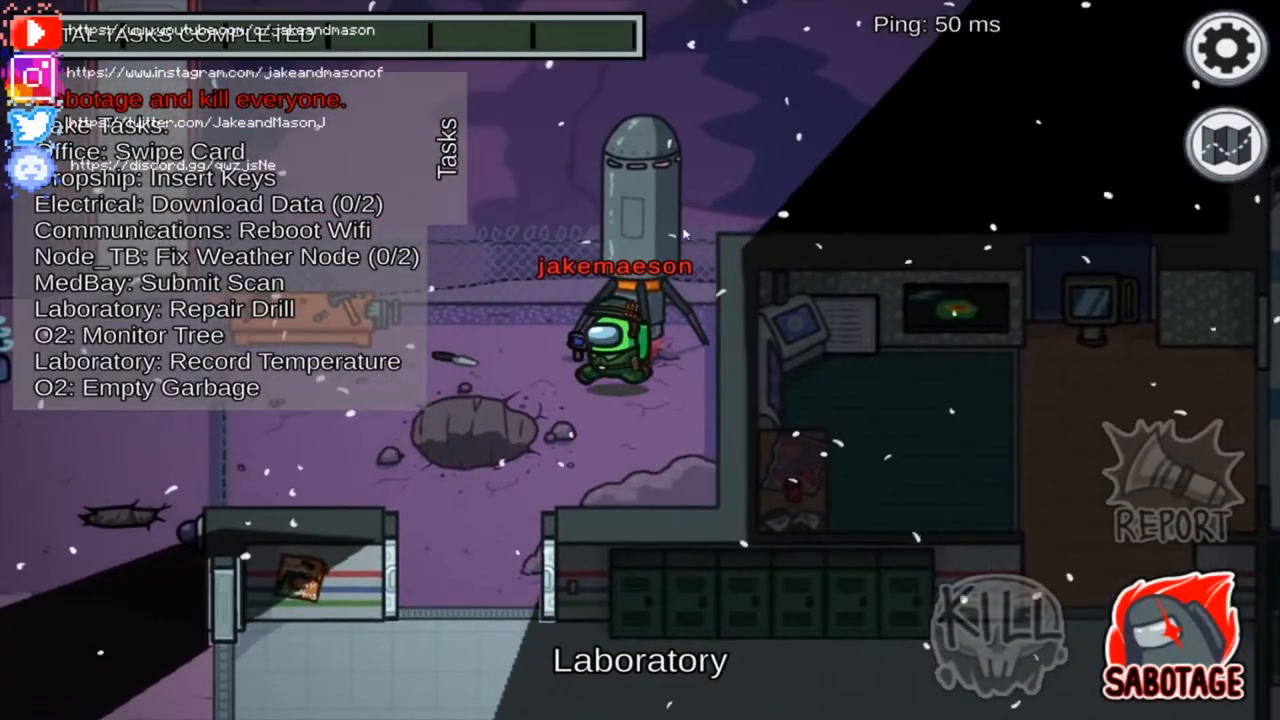
pyautogui.click(1224, 144)
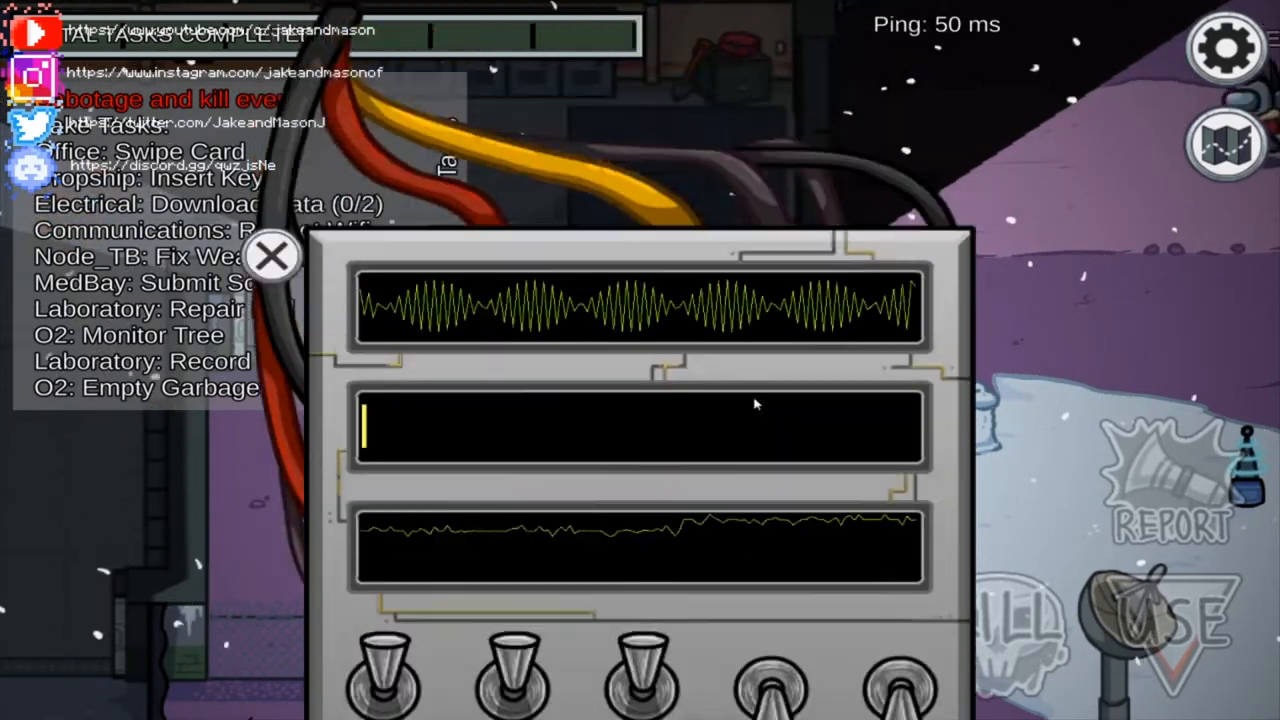
pyautogui.click(272, 256)
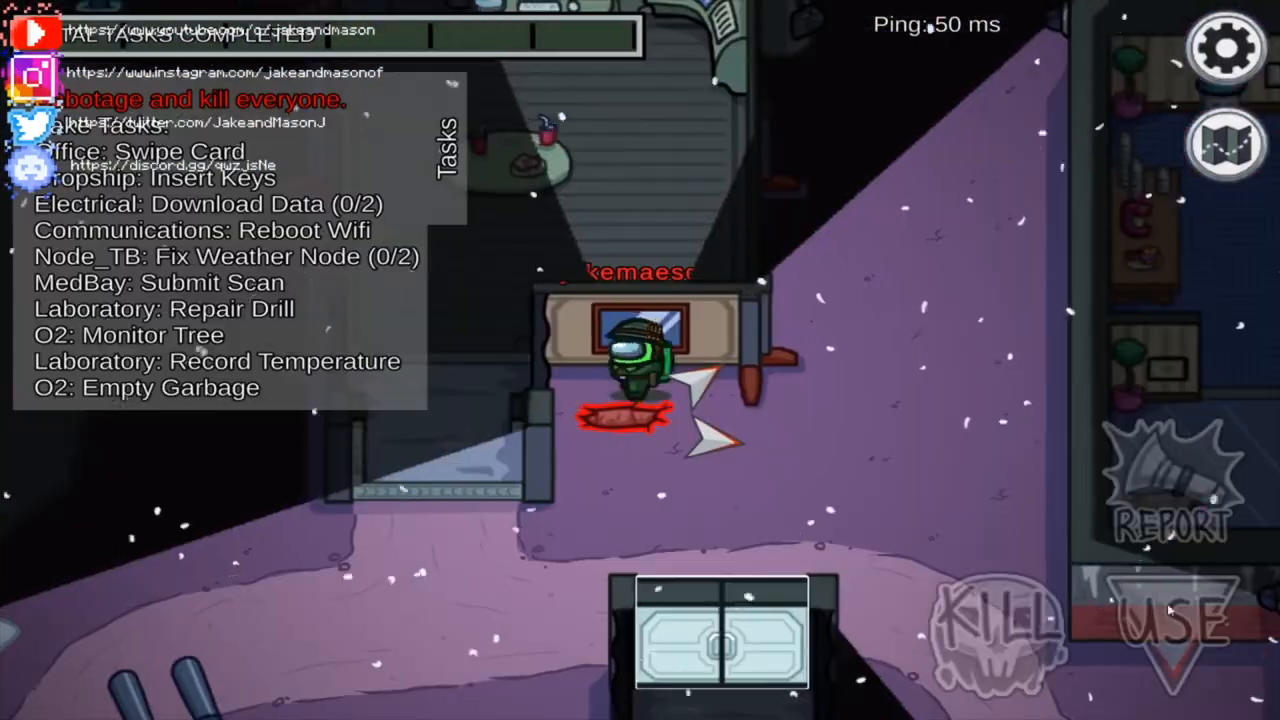
pyautogui.click(1172, 616)
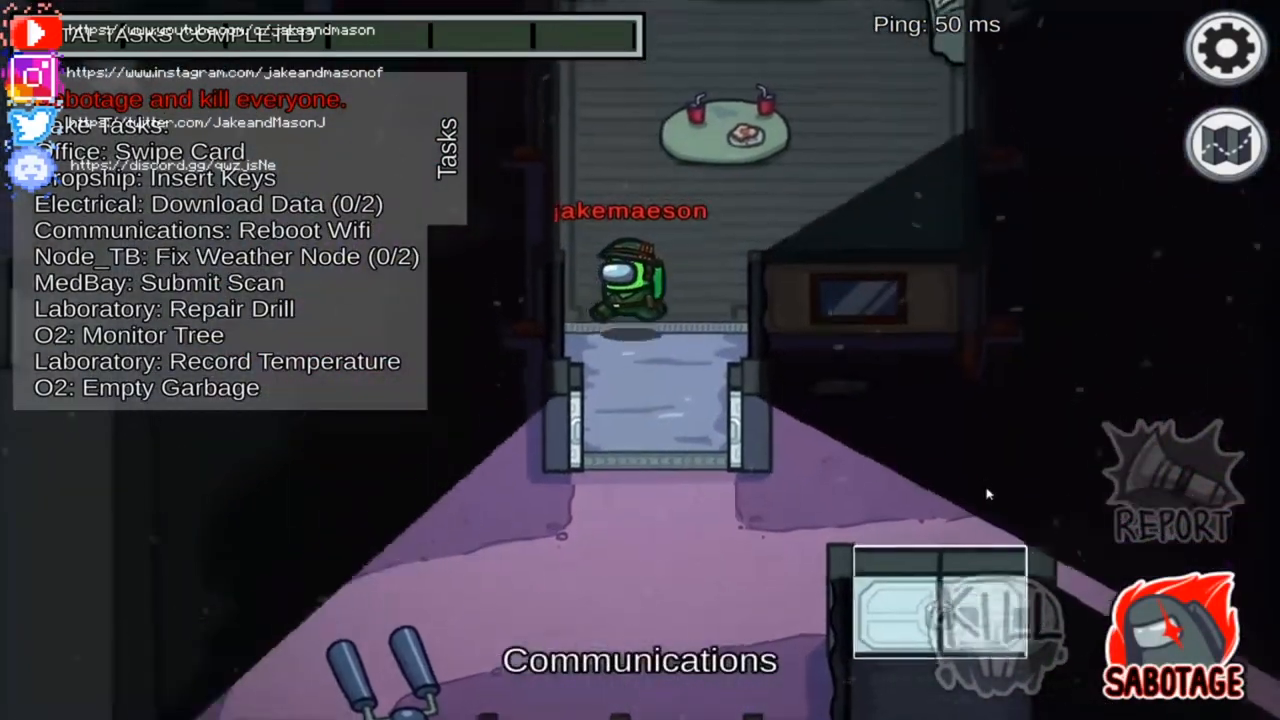
pyautogui.click(1228, 144)
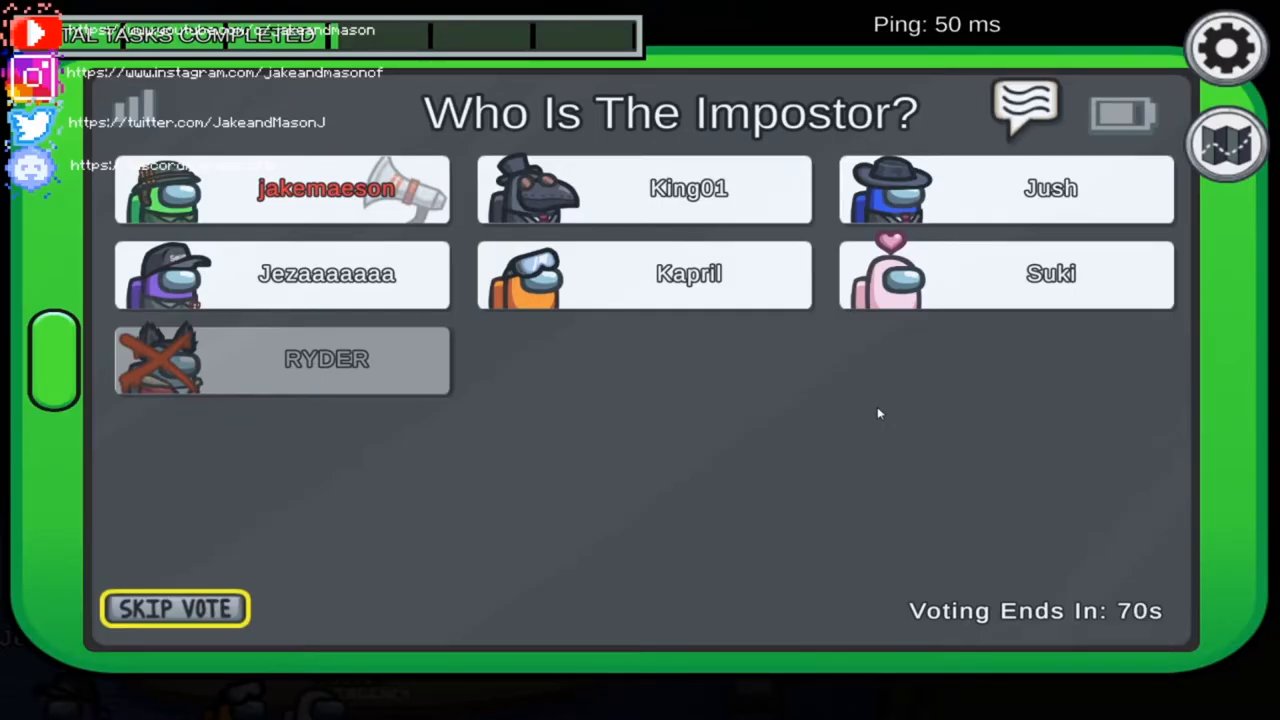
# - Choose a player's card and confirm the vote with the green checkmark
pyautogui.click(282, 188)
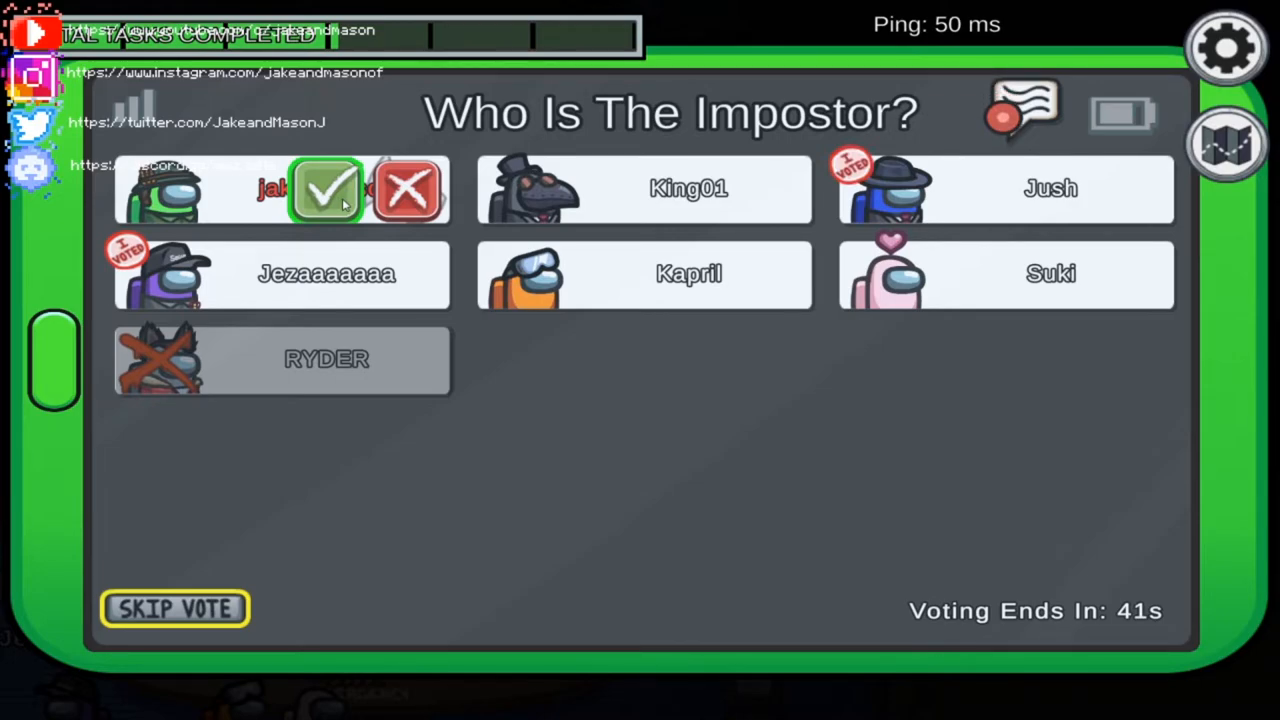
pyautogui.click(328, 188)
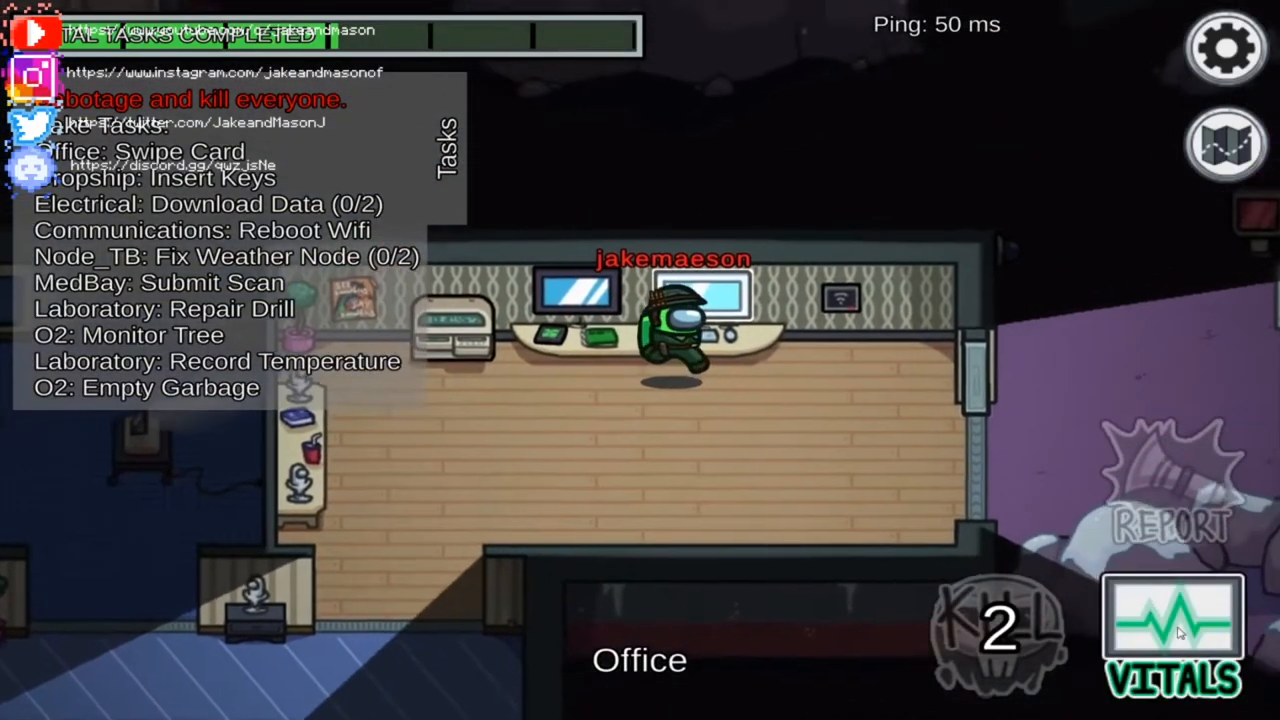
# - Check Vitals in Office, then flip a switch on the Electrical lights panel to sabotage them
pyautogui.click(1172, 630)
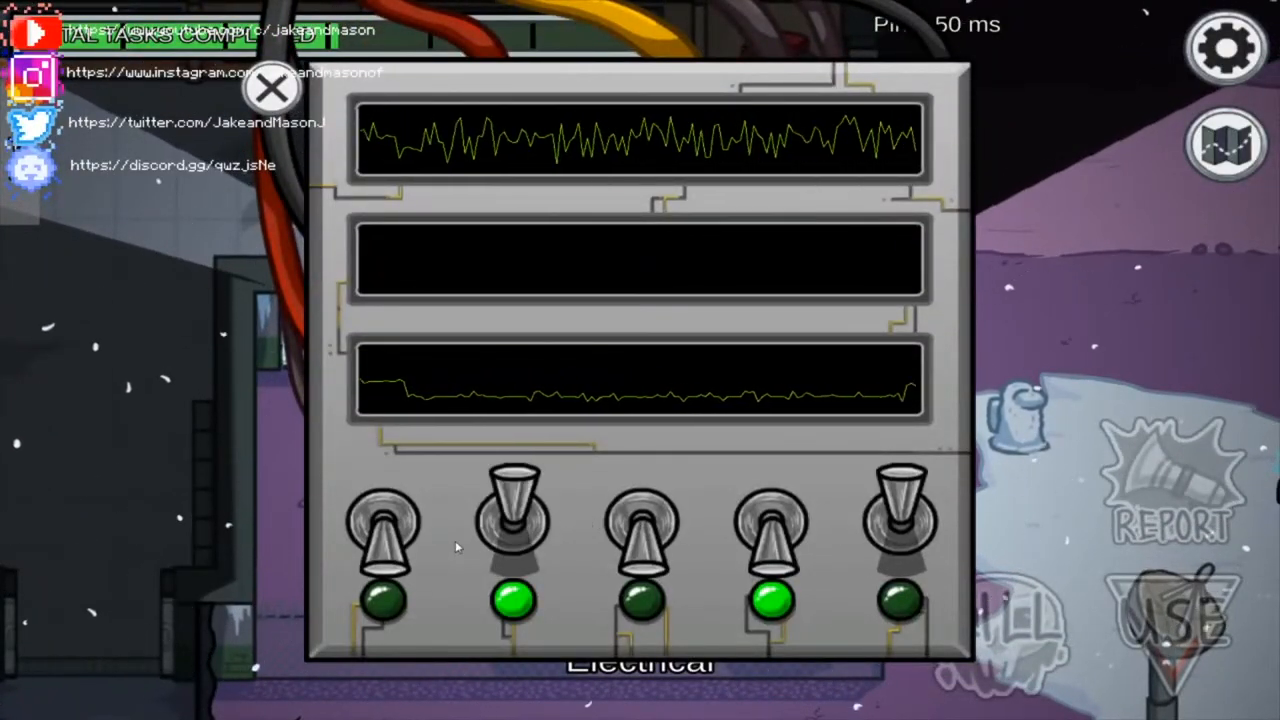
pyautogui.click(272, 88)
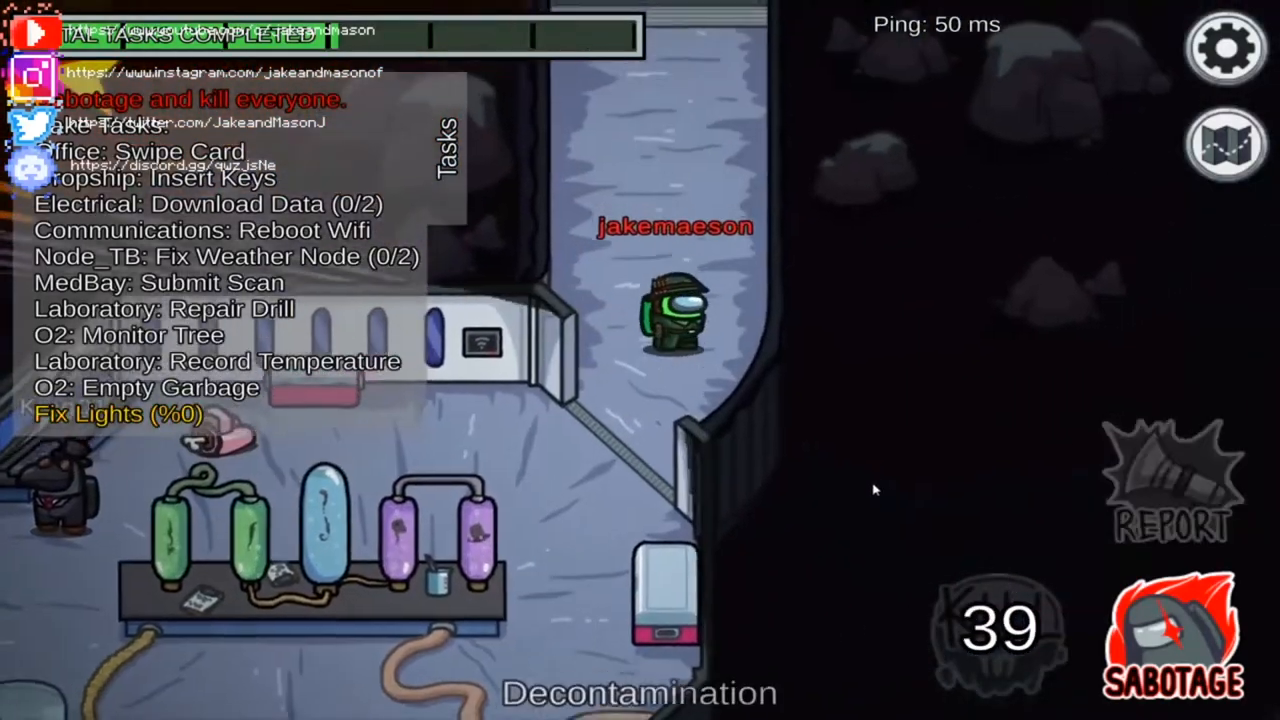
pyautogui.click(1170, 490)
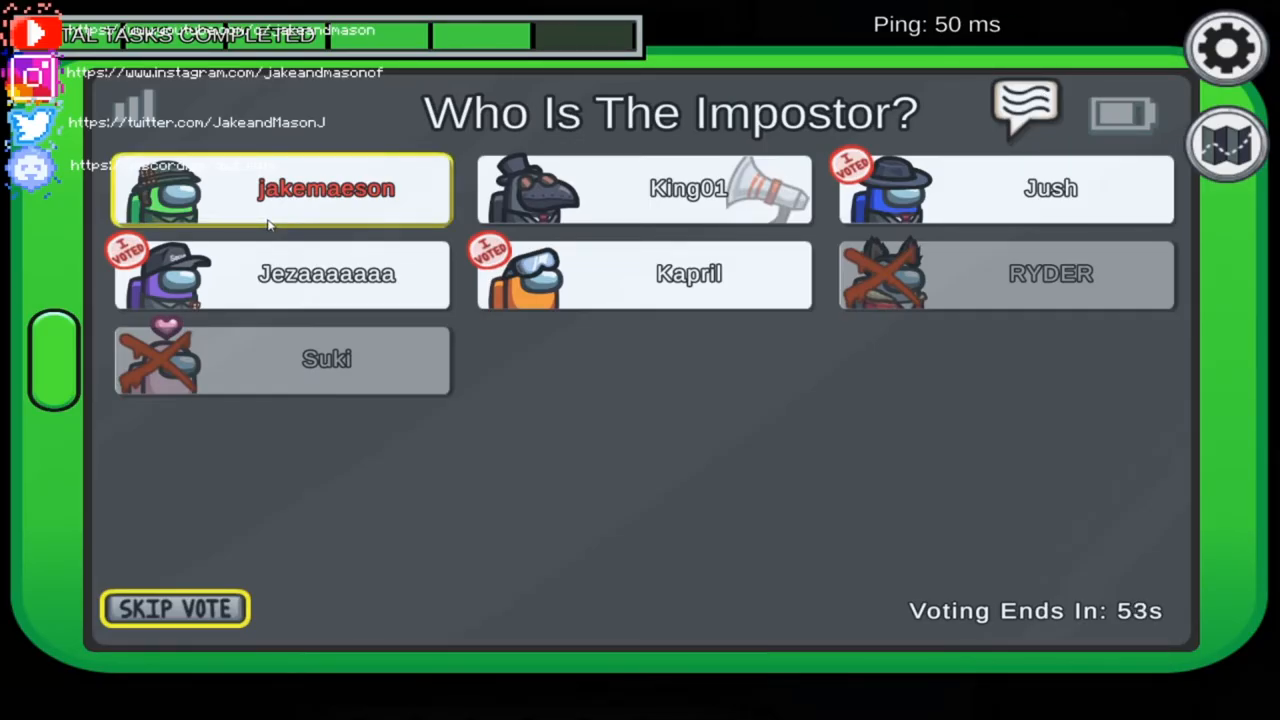
# - Tap a player card to begin voting in King01's emergency meeting
pyautogui.click(324, 188)
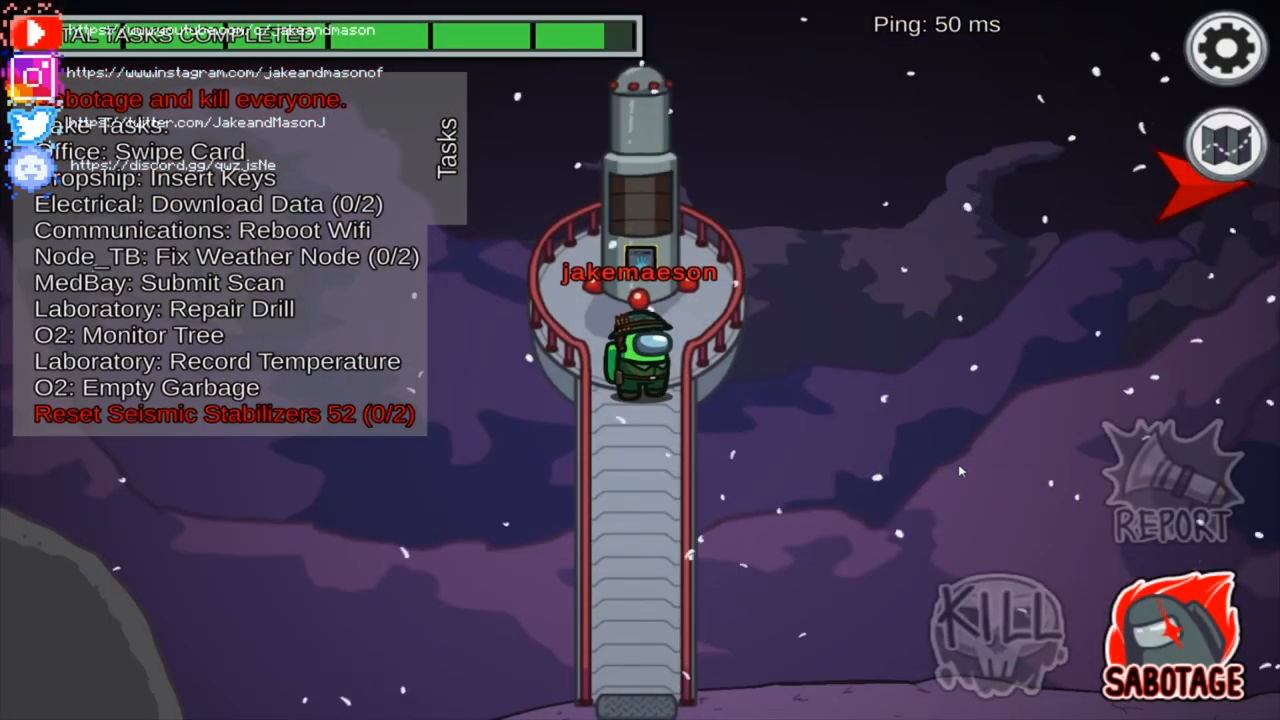
# - Trigger the seismic stabilizers sabotage so the crew must reset both in time
pyautogui.click(1172, 656)
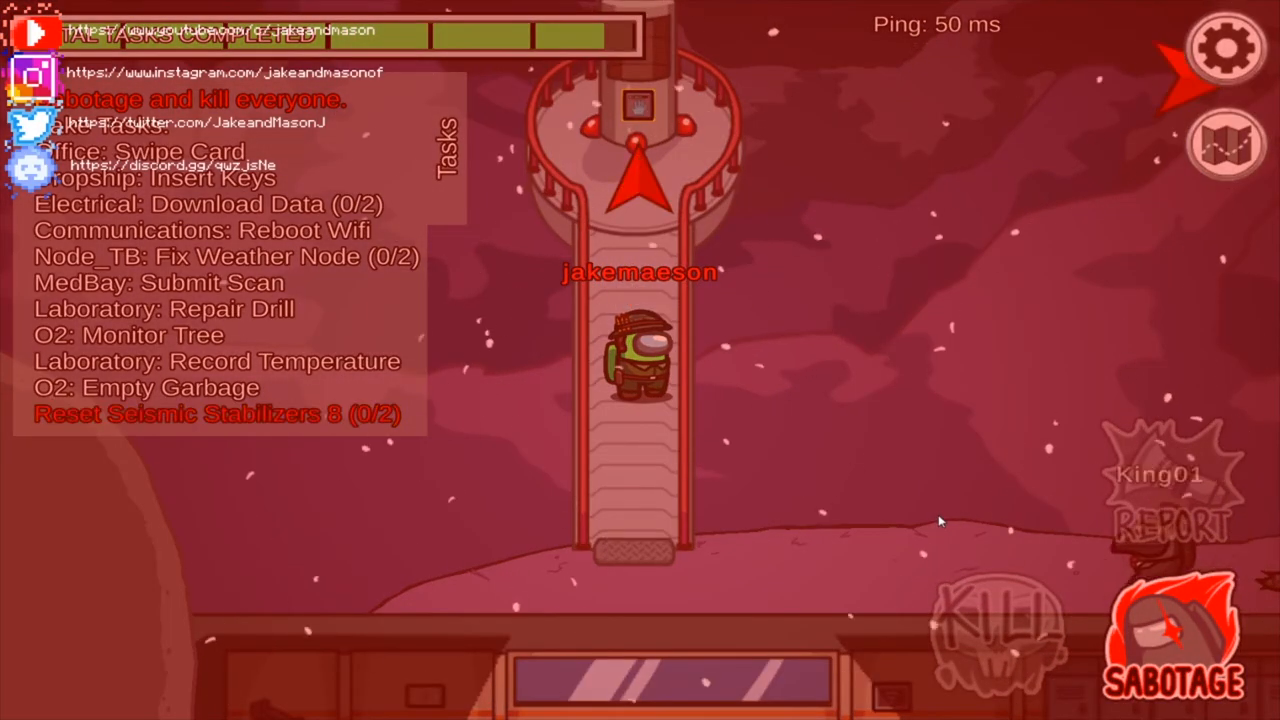